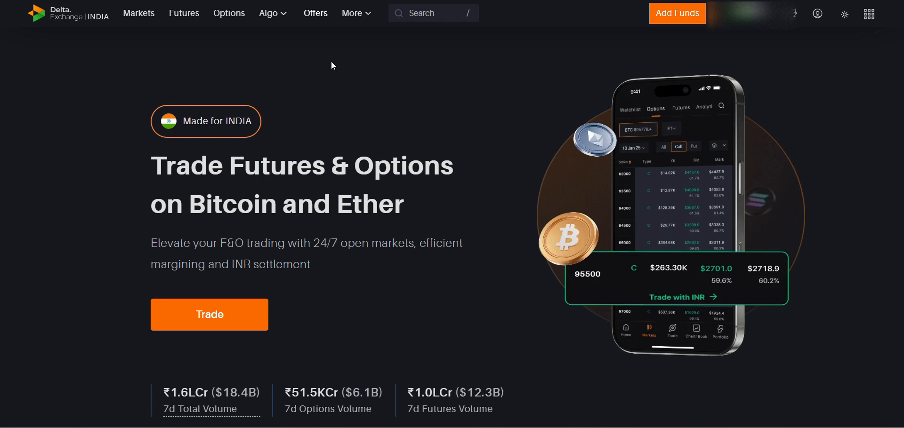
- Expand Delta Exchange's Algo menu to reach the Trading Bot page
left_click(269, 13)
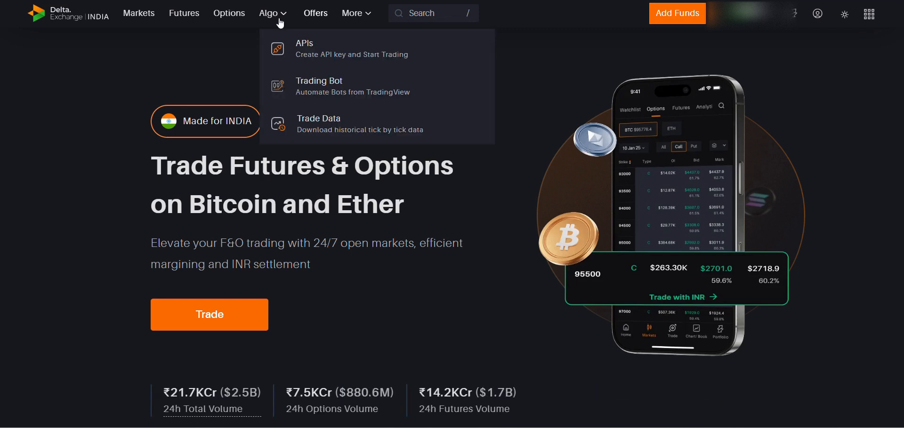
mouse_move(340, 87)
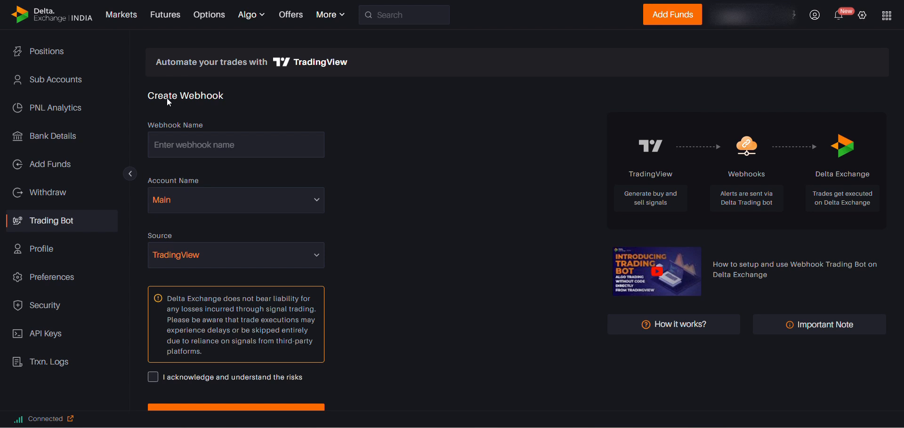
mouse_move(378, 169)
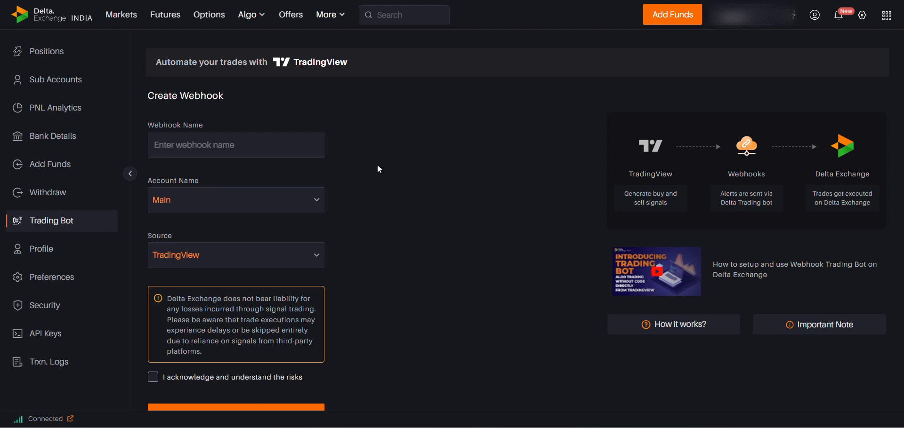
- Name the webhook bitcoin, keep account Main and source TradingView, and tick the risk acknowledgement
left_click(235, 145)
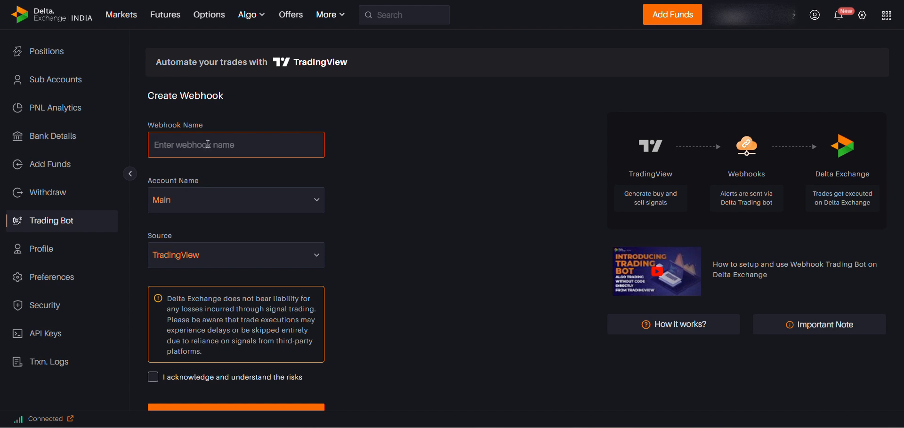
type("btc")
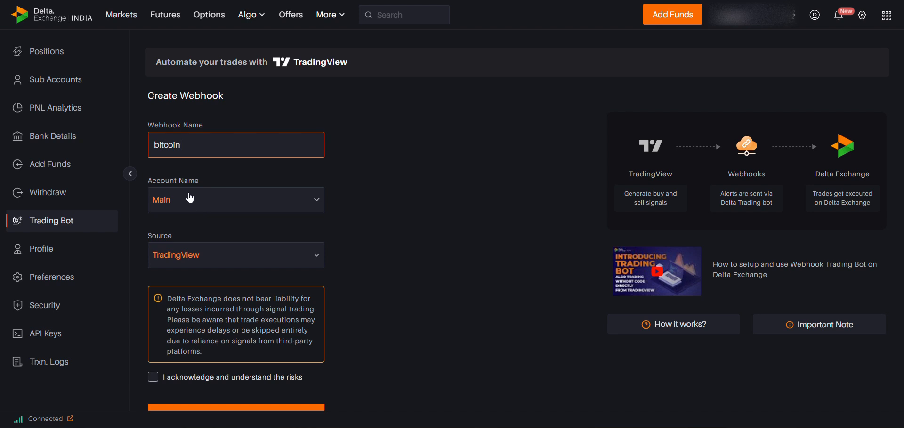
left_click(236, 200)
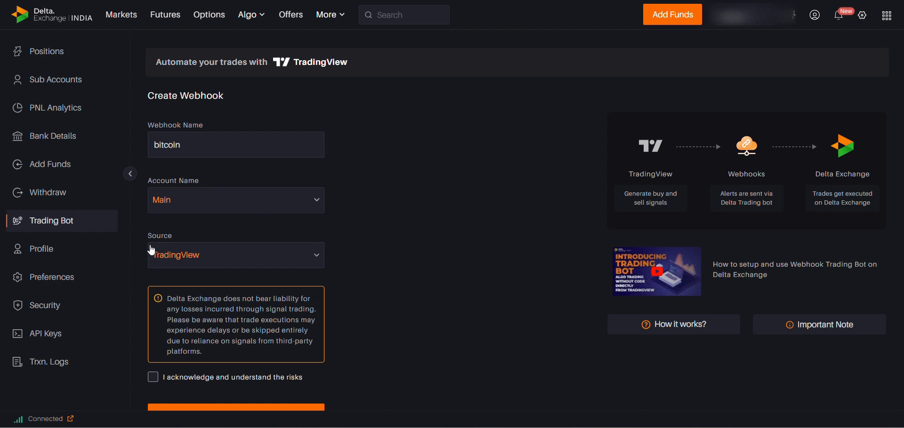
mouse_move(397, 261)
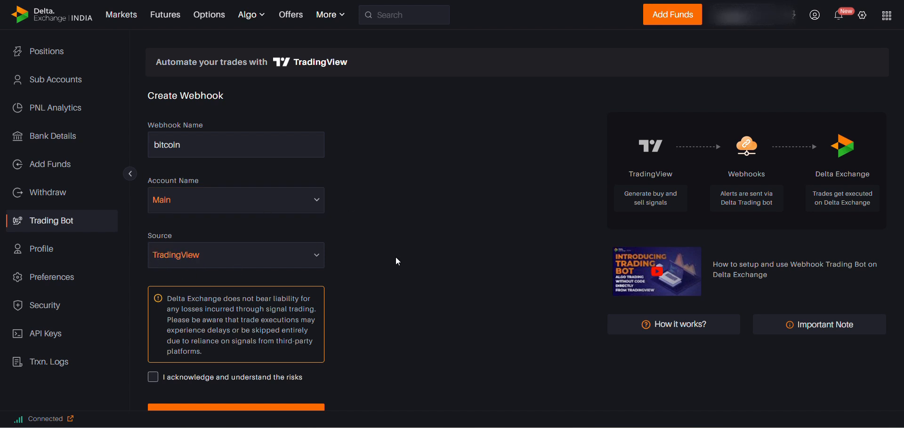
scroll("down", 3)
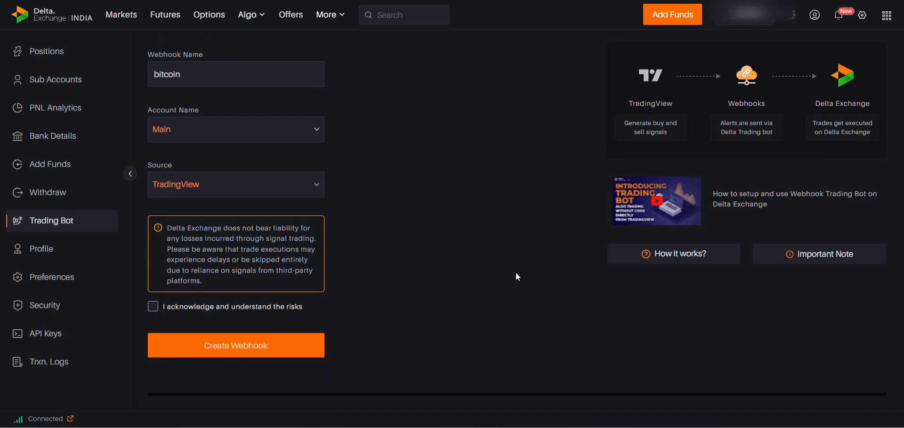
left_click(152, 306)
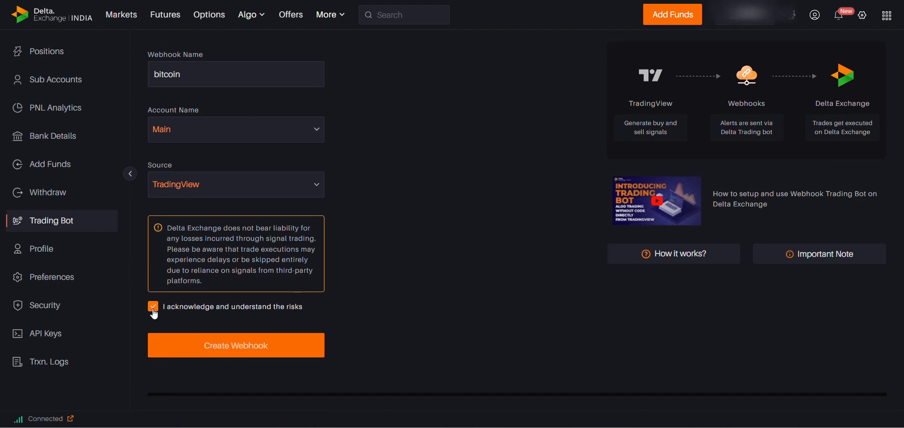
mouse_move(281, 349)
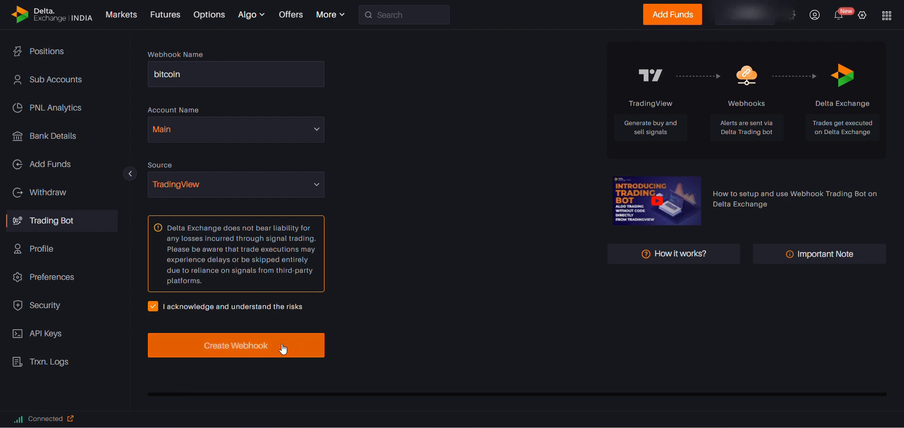
- Create the bitcoin webhook, submitting the email and 2FA verification codes
left_click(236, 345)
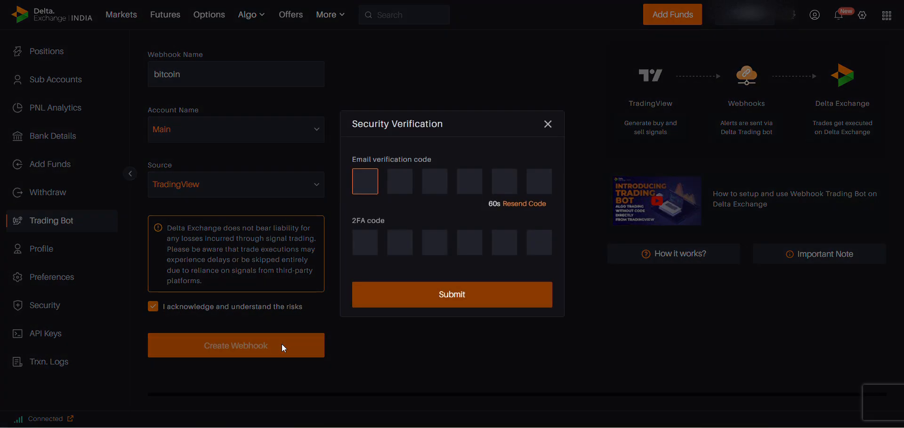
mouse_move(379, 341)
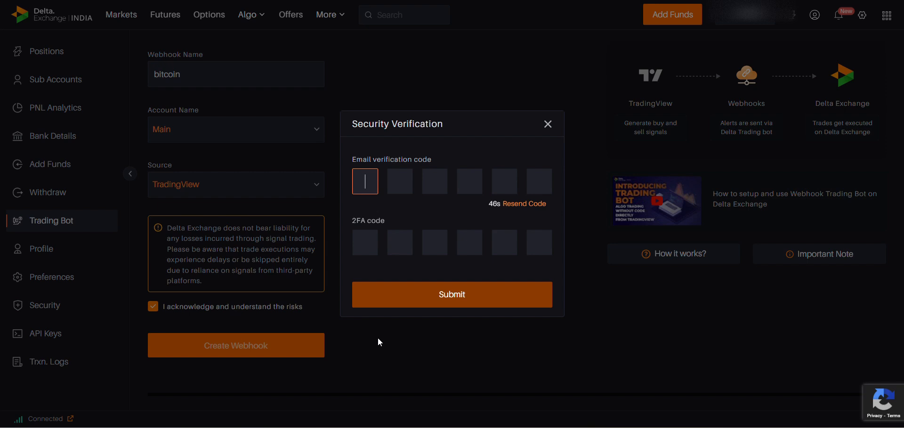
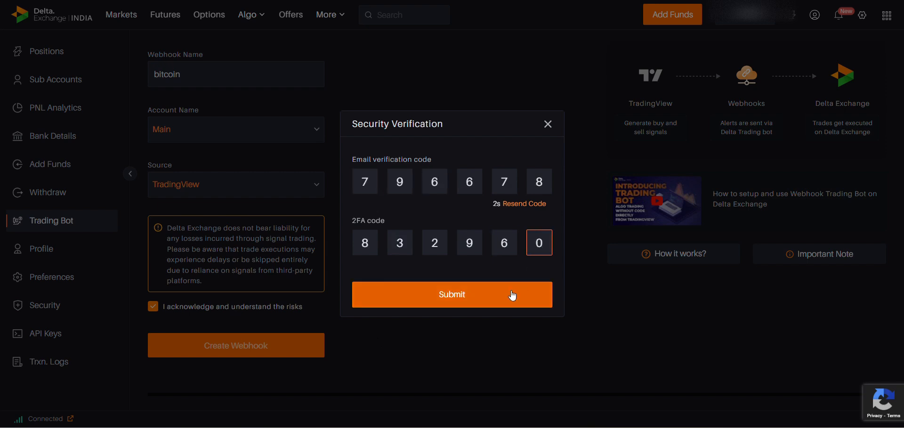
left_click(452, 295)
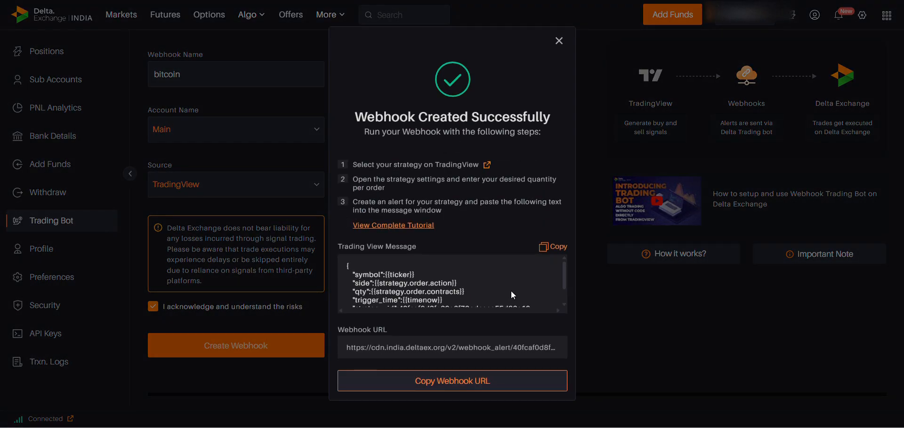
mouse_move(401, 256)
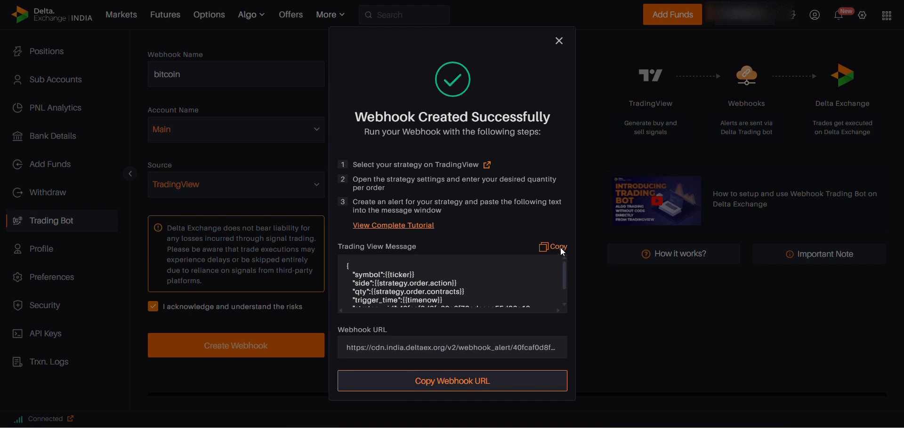
- Copy the TradingView alert message from the Webhook Created Successfully dialog
left_click(556, 246)
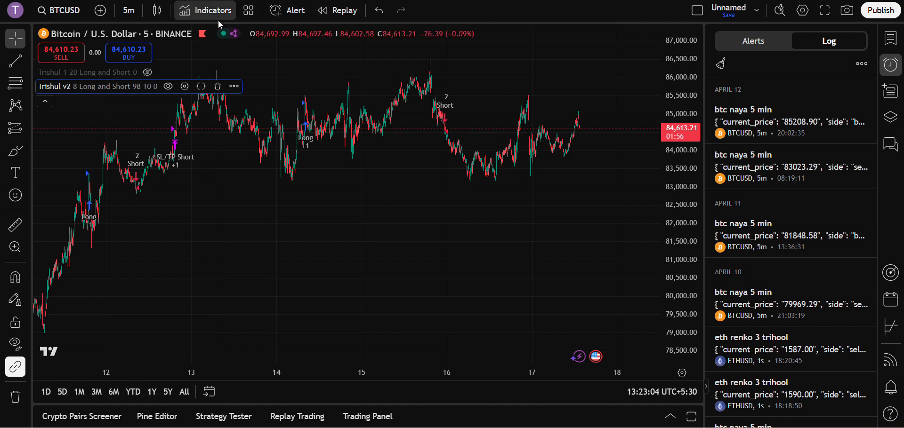
mouse_move(84, 108)
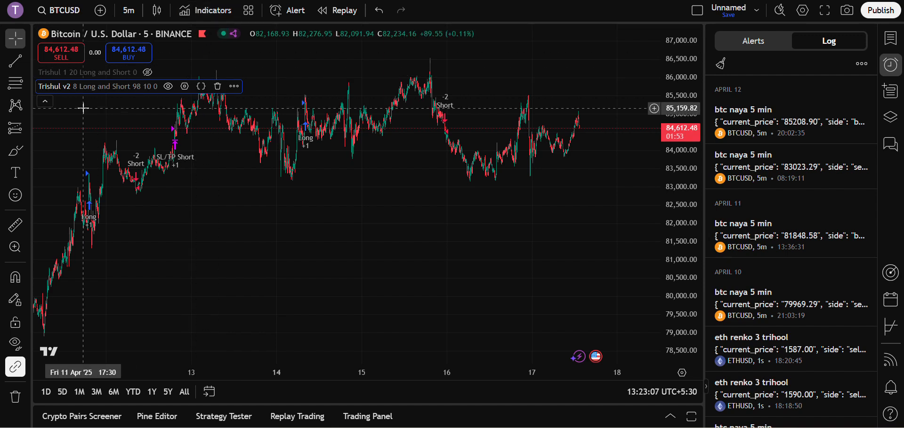
mouse_move(172, 103)
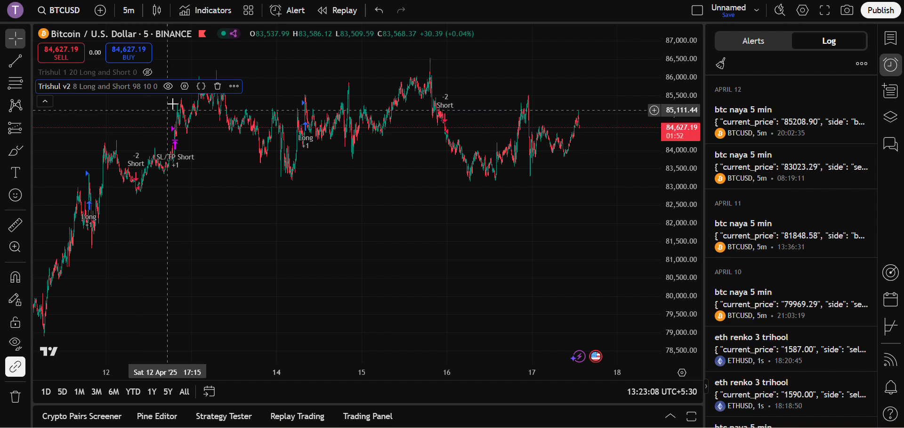
left_click(184, 85)
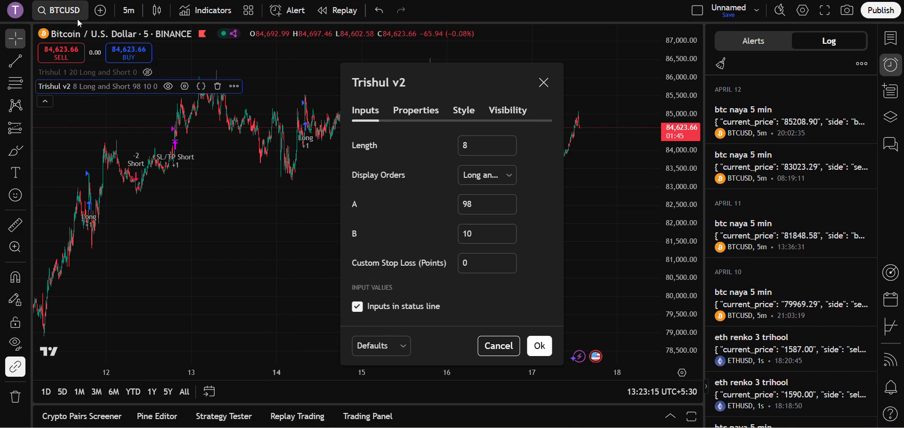
mouse_move(366, 162)
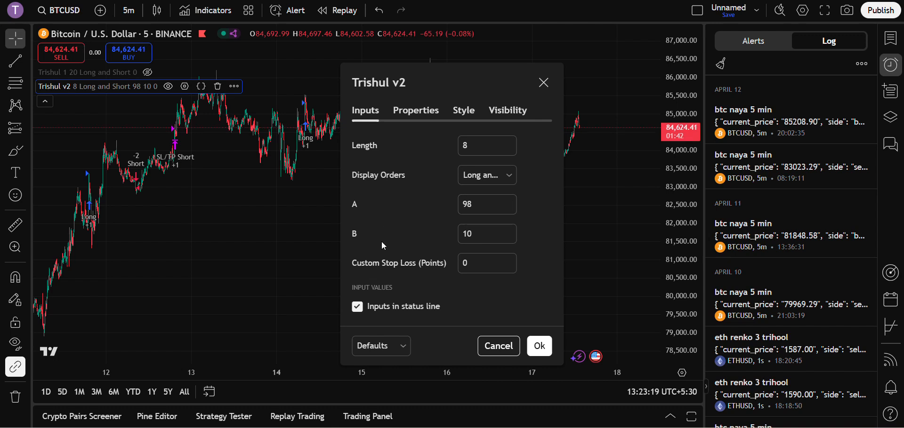
mouse_move(474, 283)
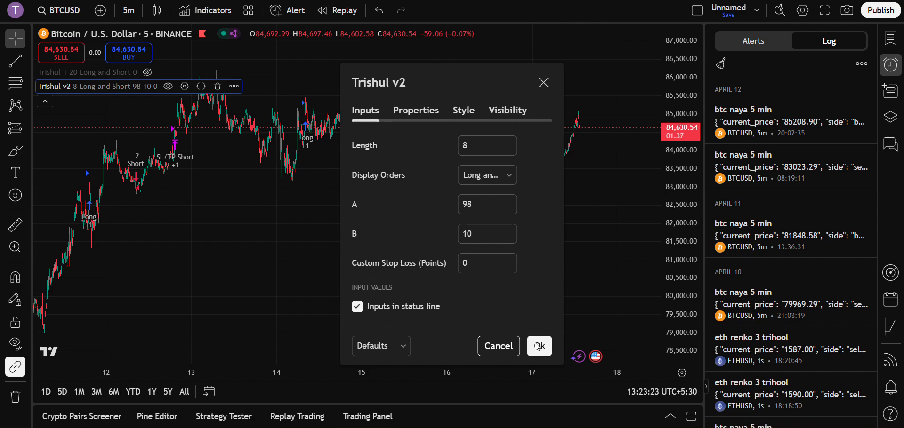
left_click(539, 346)
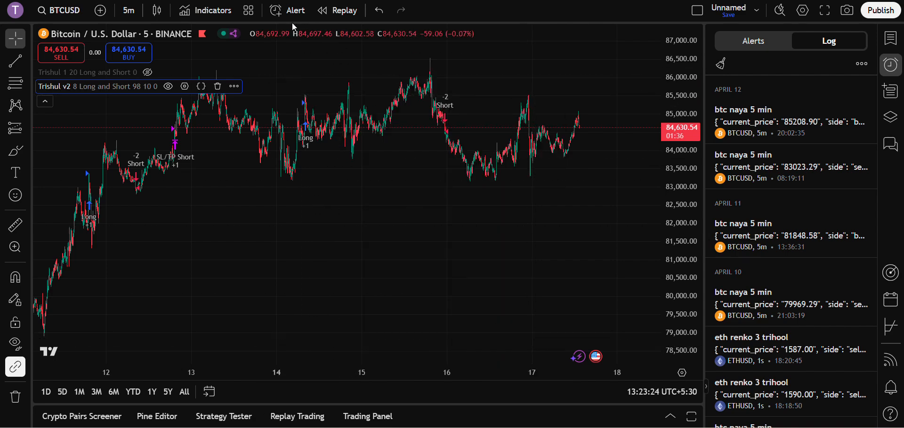
- Start a new BTCUSD alert on Trishul v2 and give it the custom name btc delta
left_click(295, 10)
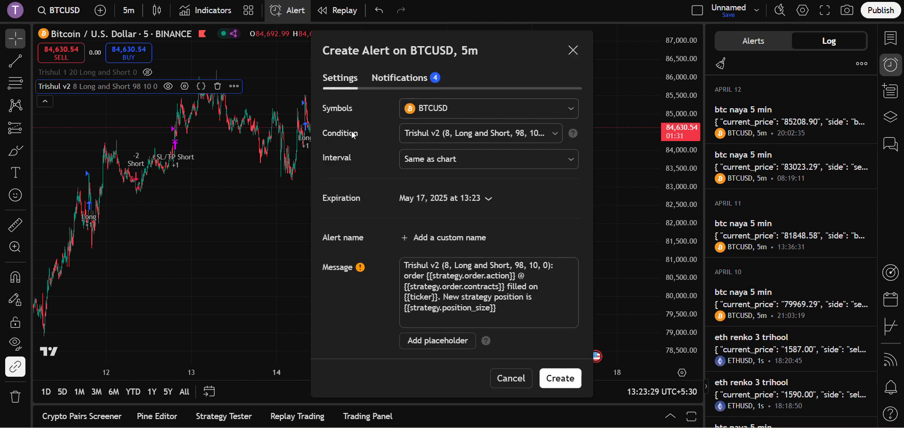
mouse_move(453, 138)
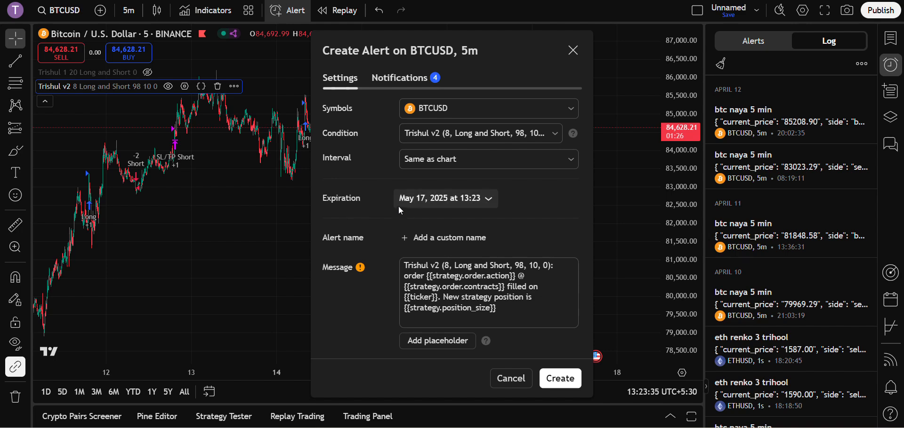
mouse_move(434, 204)
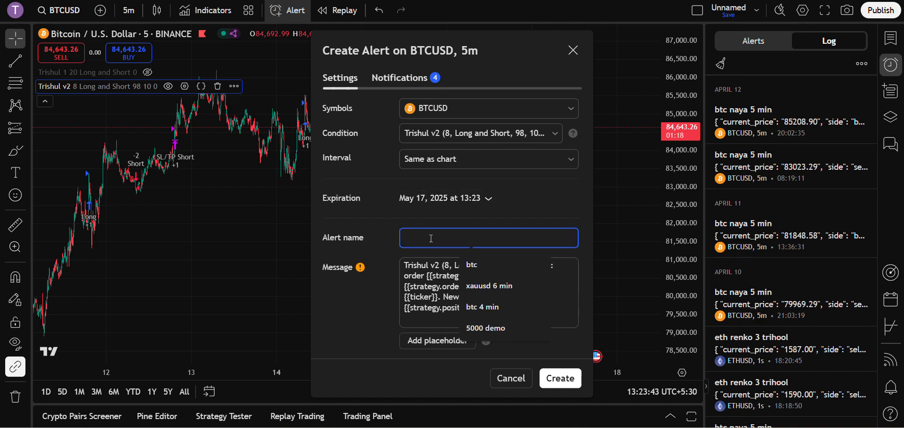
type("btc")
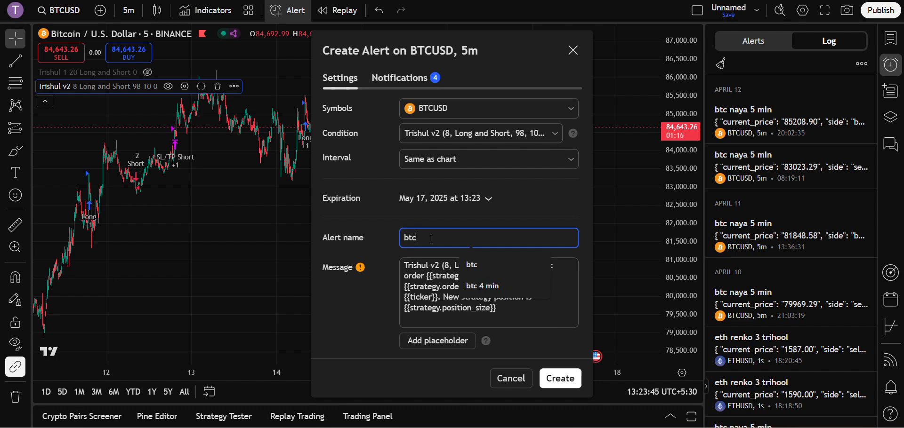
type("del")
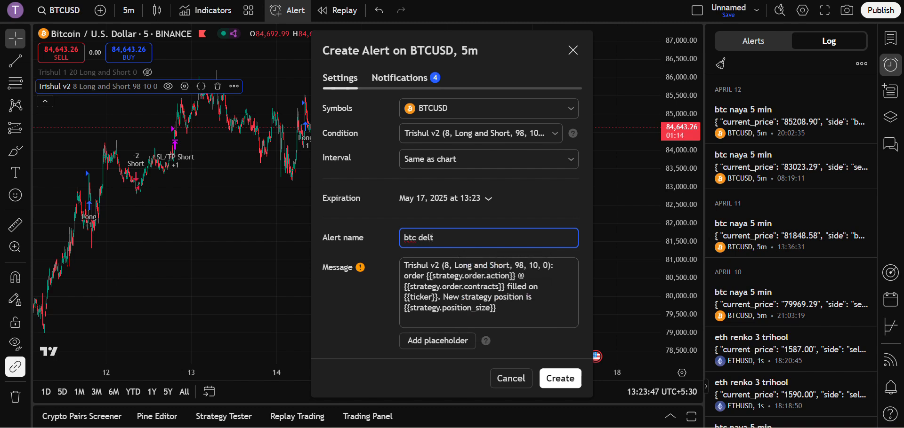
type("ta")
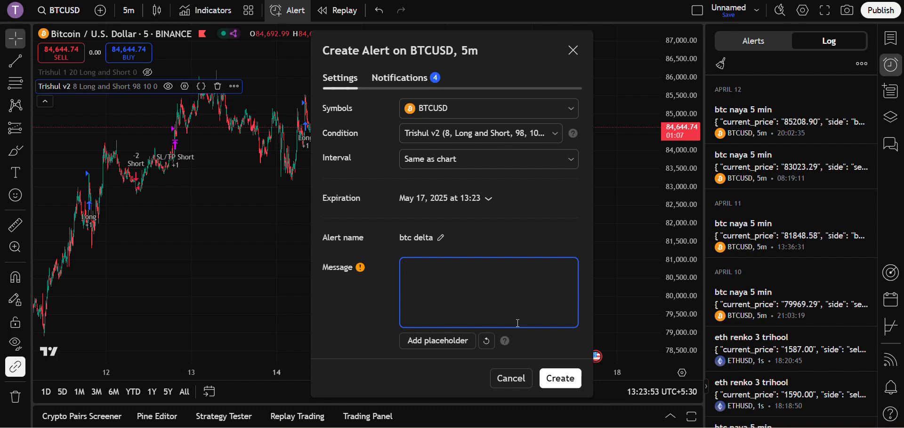
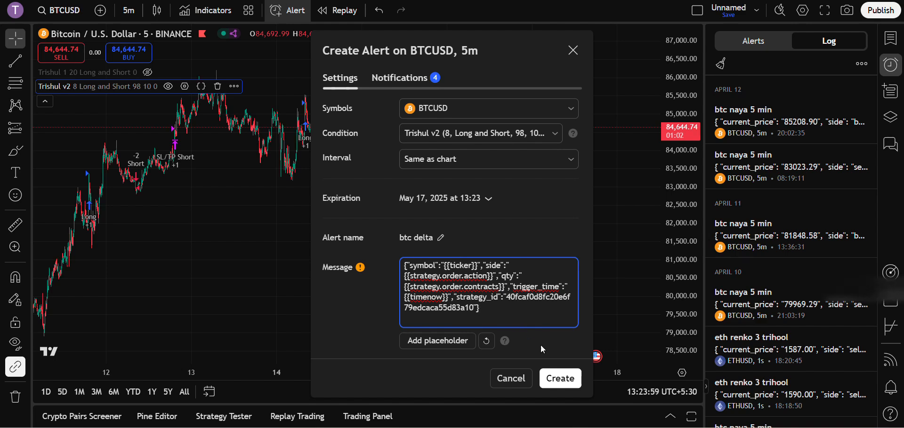
- Fill the alert message with the Delta Exchange webhook JSON and switch back to the Delta Exchange window
mouse_move(618, 396)
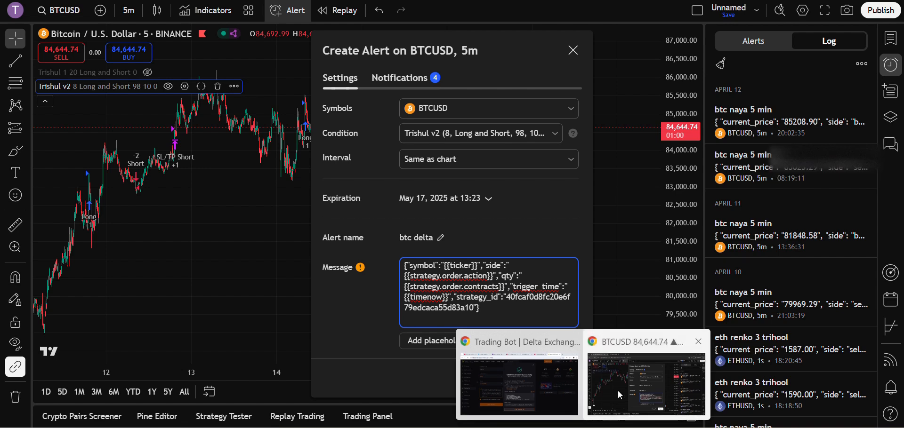
left_click(518, 380)
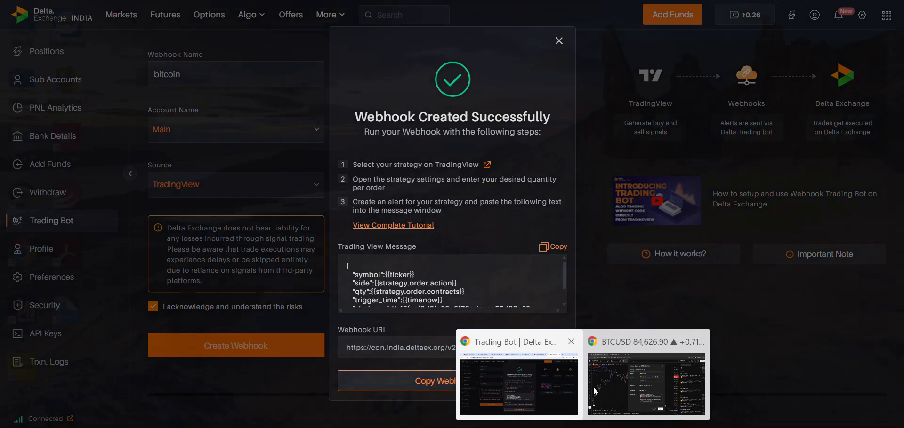
left_click(646, 383)
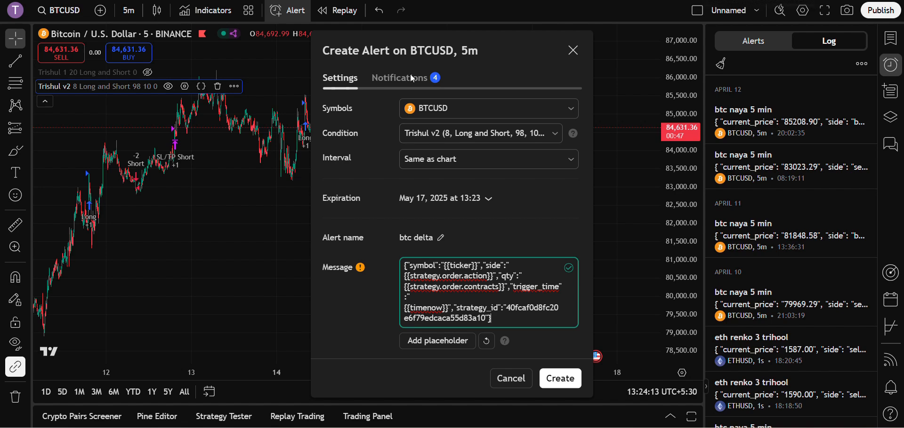
- Show the btc delta alert's Notifications options and focus the Webhook URL field
left_click(399, 76)
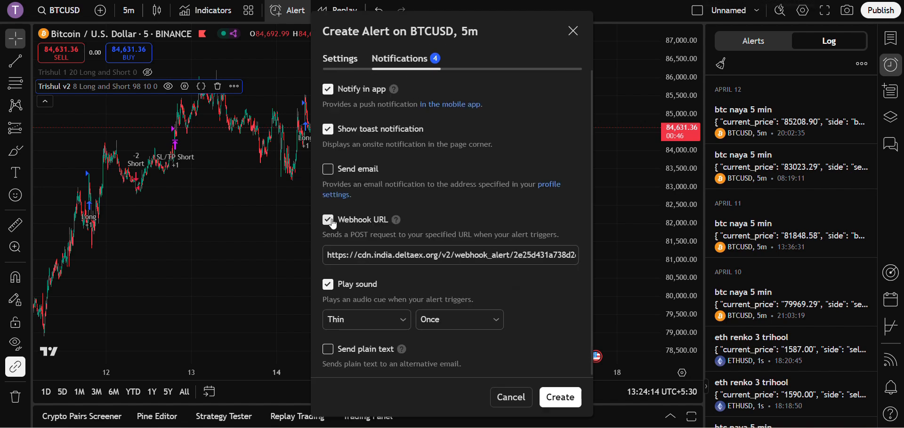
left_click(450, 255)
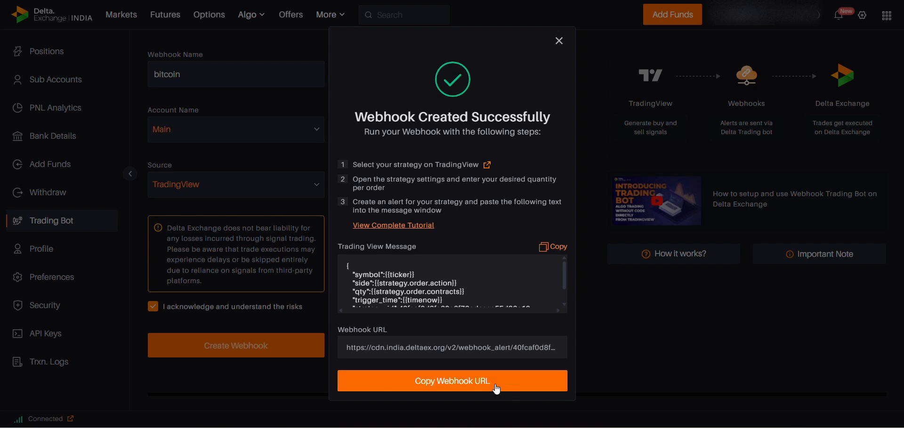
- Copy the bitcoin webhook URL and return to the TradingView window
left_click(452, 381)
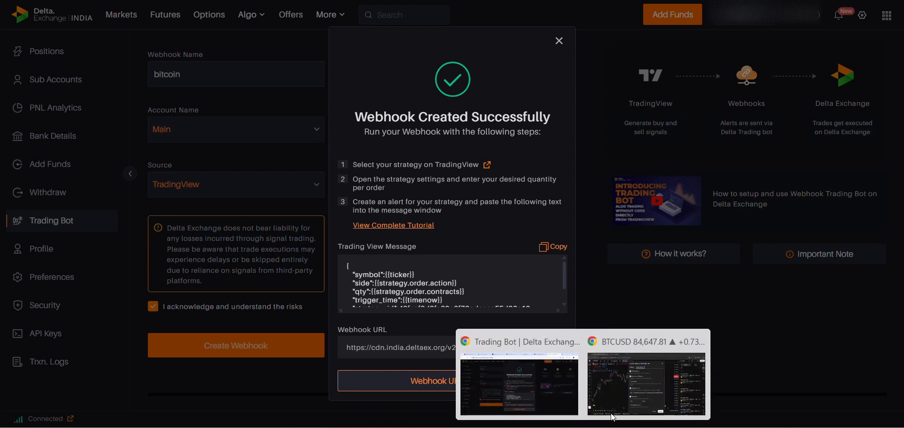
left_click(646, 383)
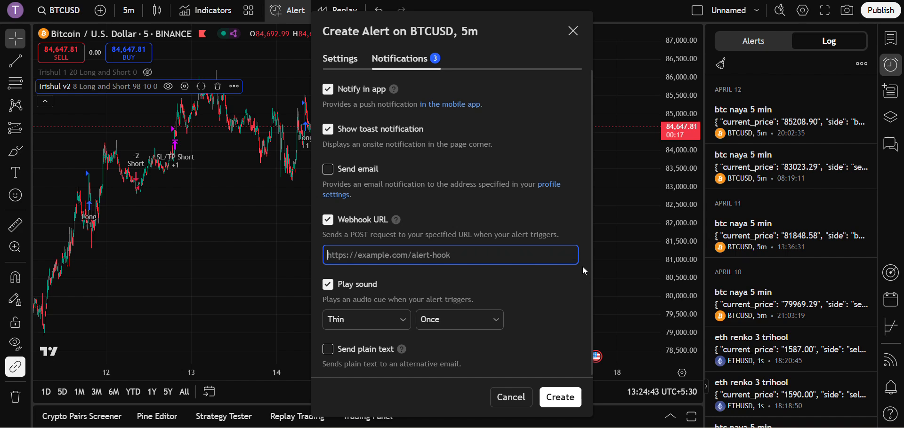
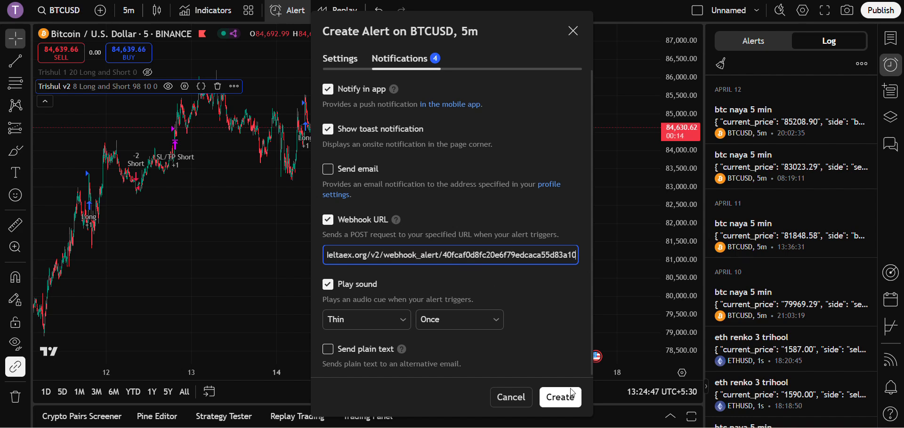
- Point the webhook at the Delta Exchange URL and create the btc delta alert
left_click(559, 397)
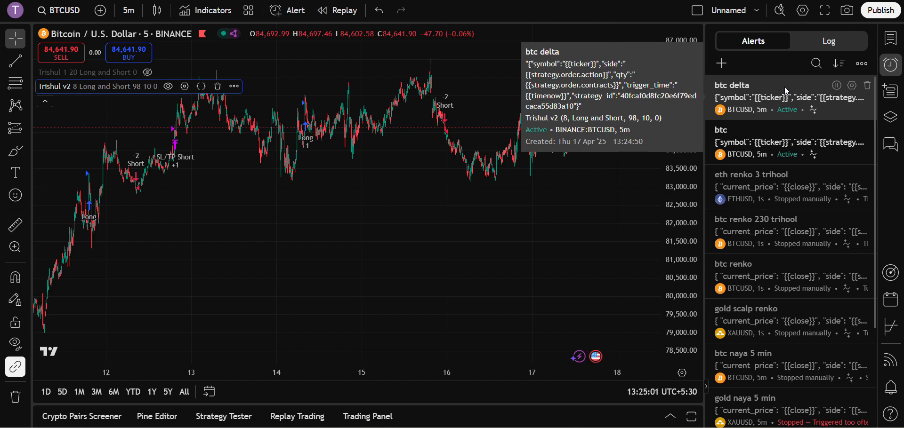
mouse_move(741, 133)
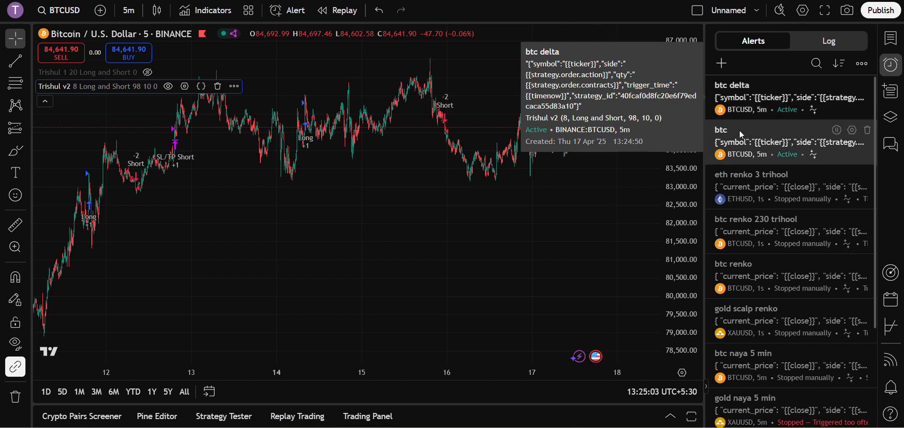
mouse_move(602, 190)
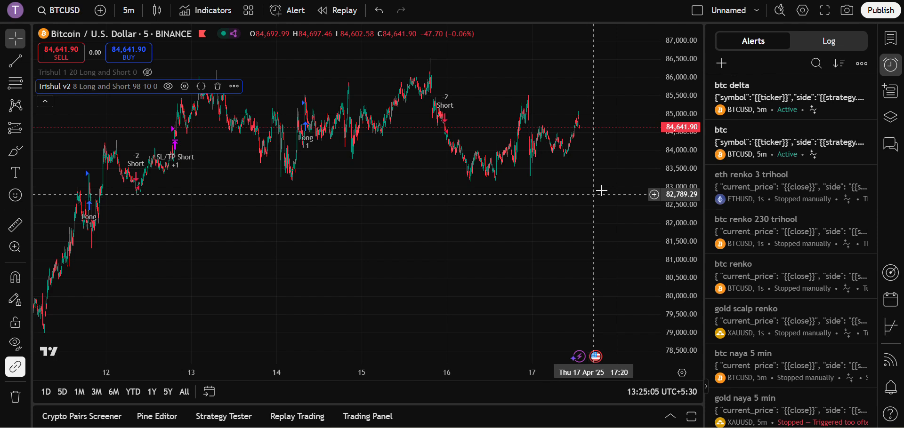
mouse_move(836, 85)
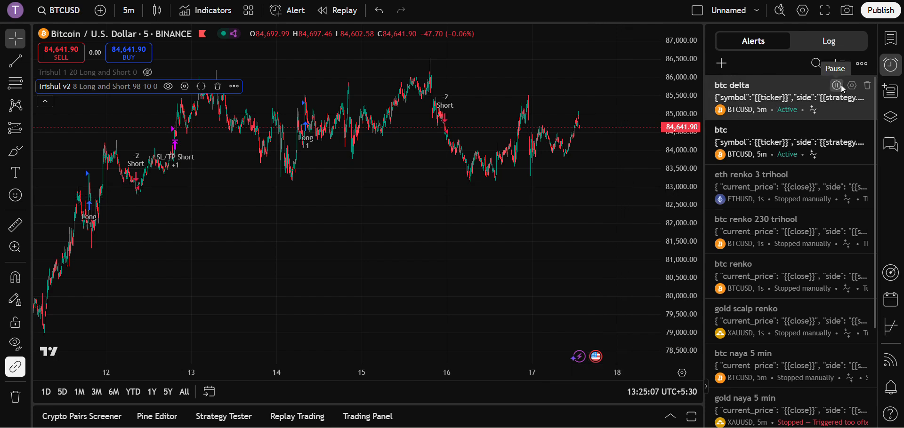
left_click(836, 86)
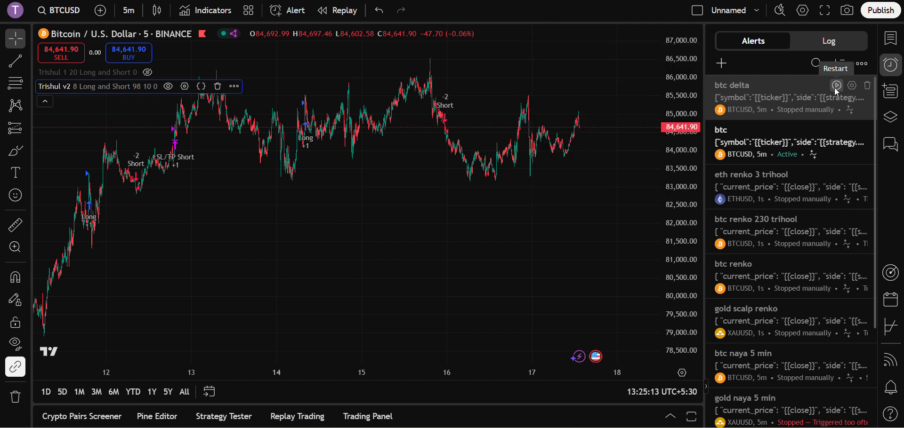
left_click(836, 86)
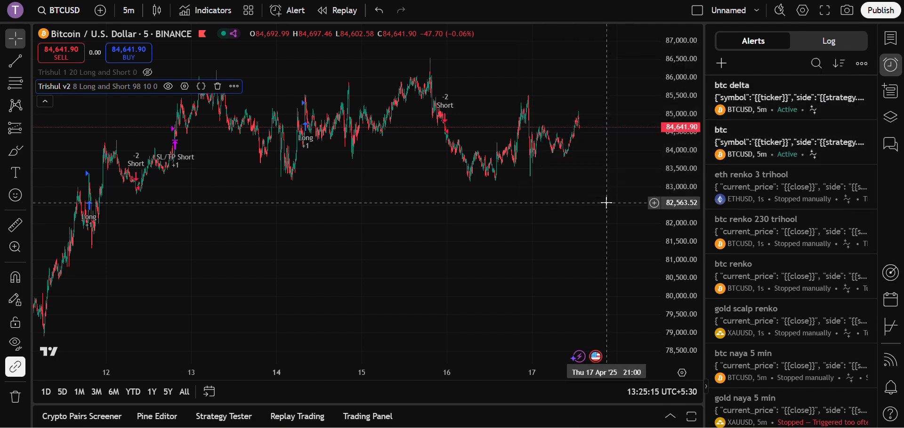
mouse_move(477, 127)
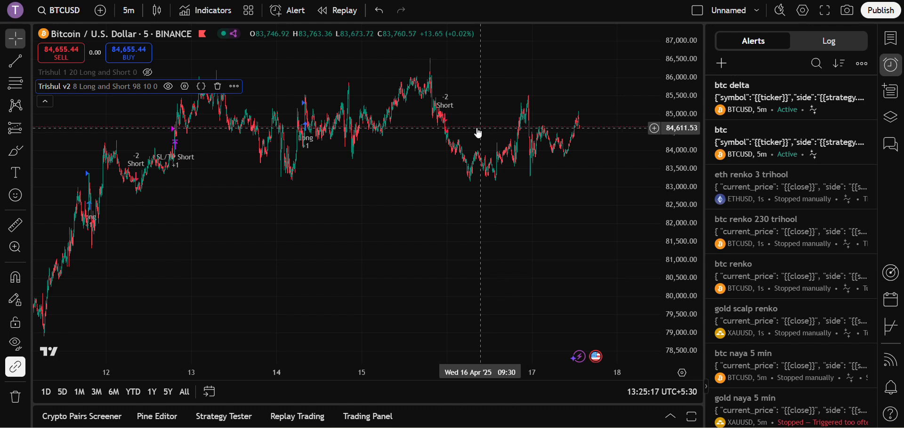
mouse_move(470, 133)
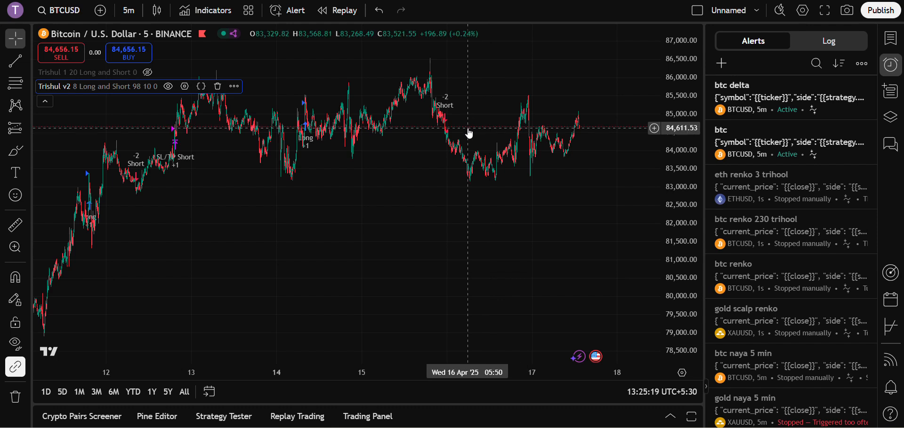
mouse_move(470, 186)
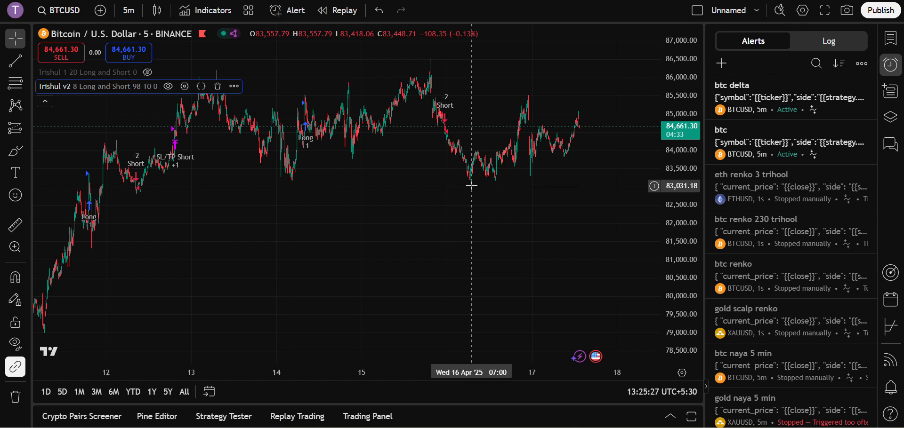
mouse_move(767, 131)
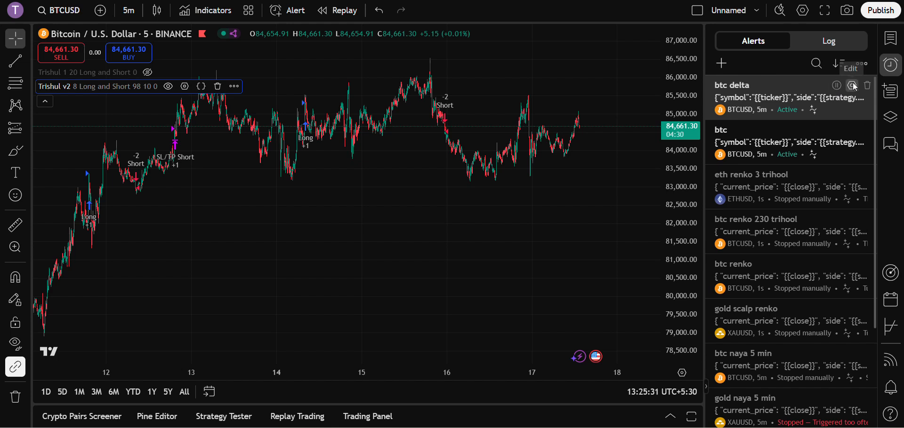
left_click(854, 85)
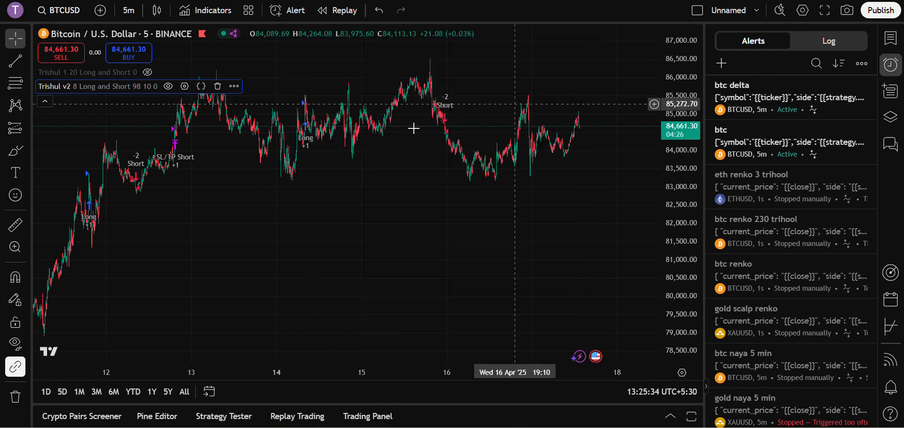
mouse_move(477, 299)
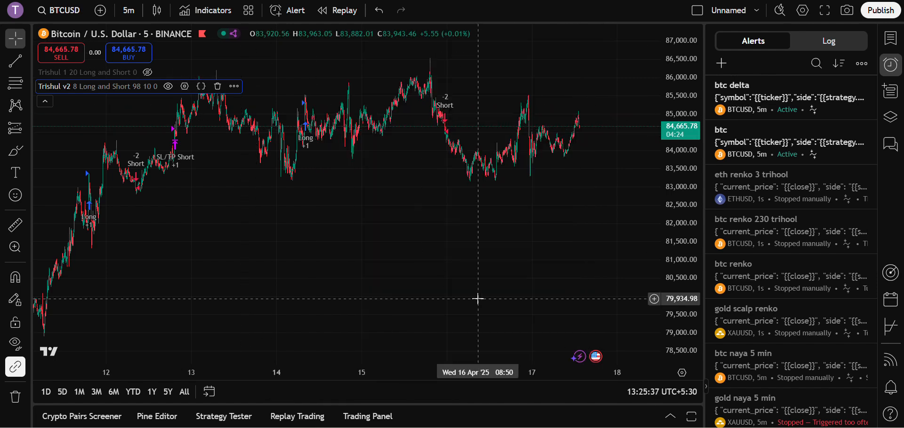
- Show the Strategy Tester overview and bring up the Trishul v2 strategy settings
left_click(224, 416)
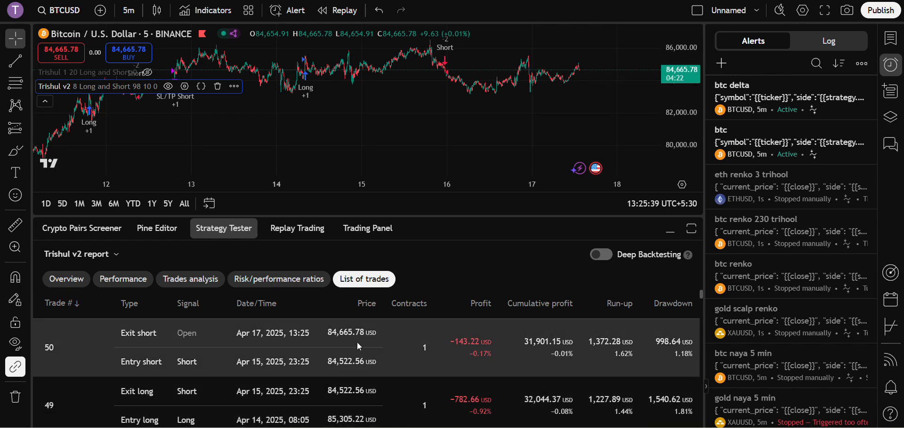
left_click(66, 278)
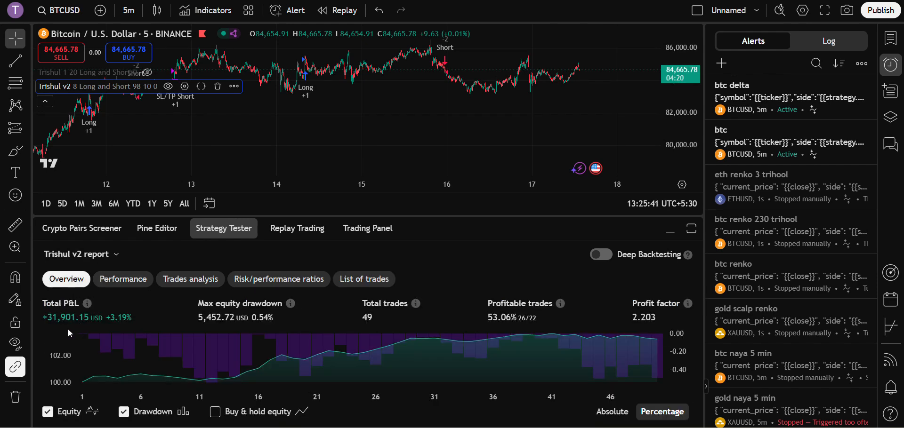
mouse_move(390, 326)
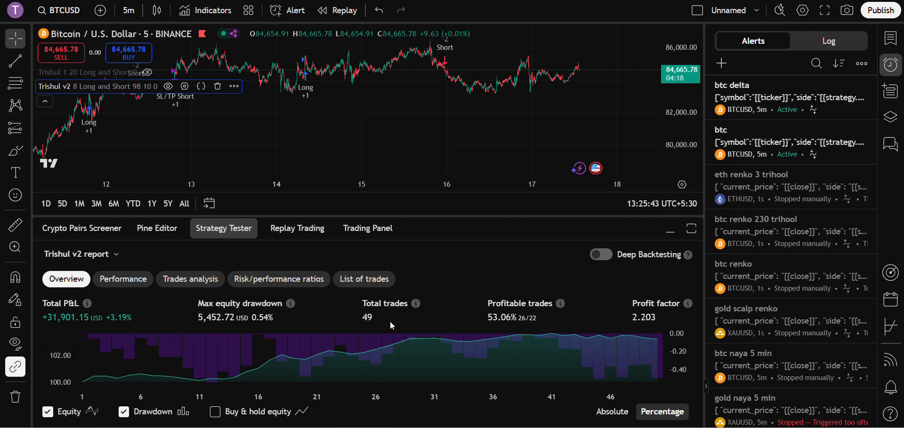
left_click(184, 85)
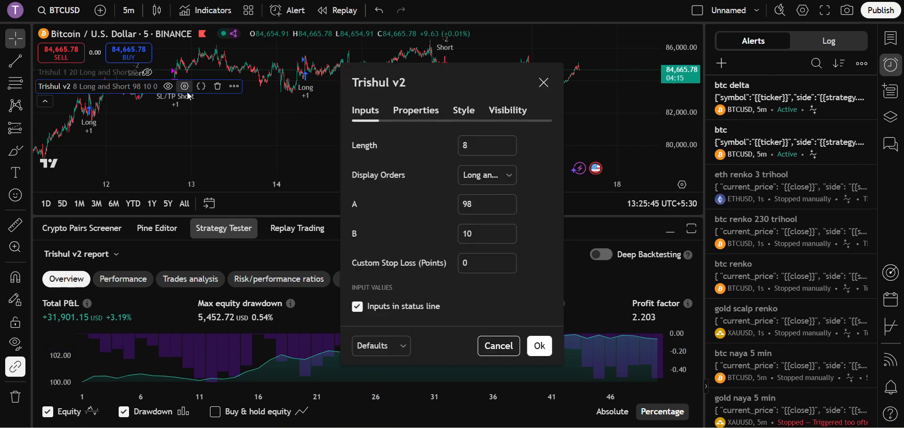
- Compare backtest results for lengths 6 through 10 and settle on length 7 (about +33,964 USD over 47 trades)
left_click(508, 142)
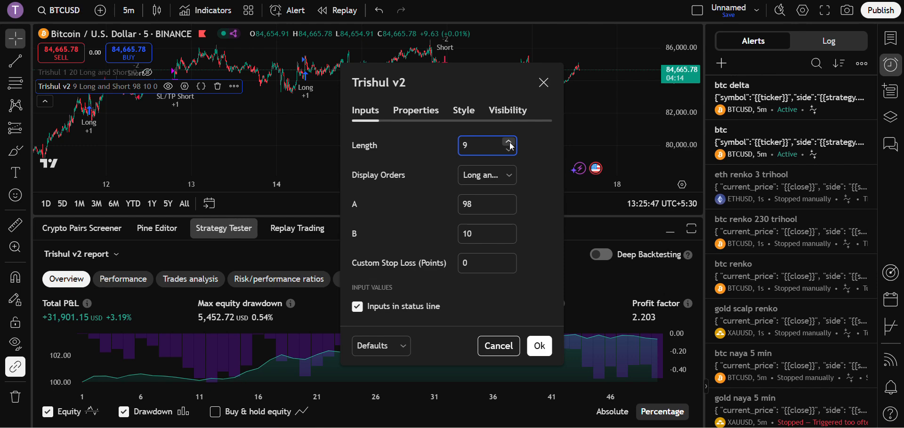
left_click(509, 142)
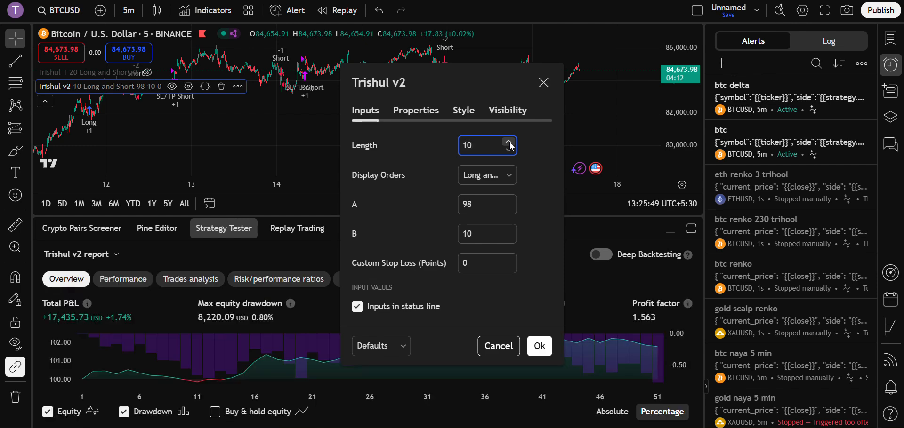
left_click(508, 150)
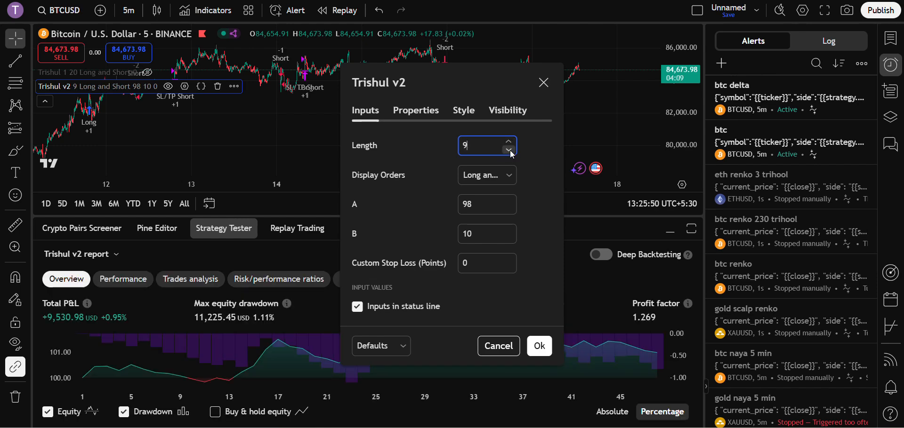
left_click(508, 151)
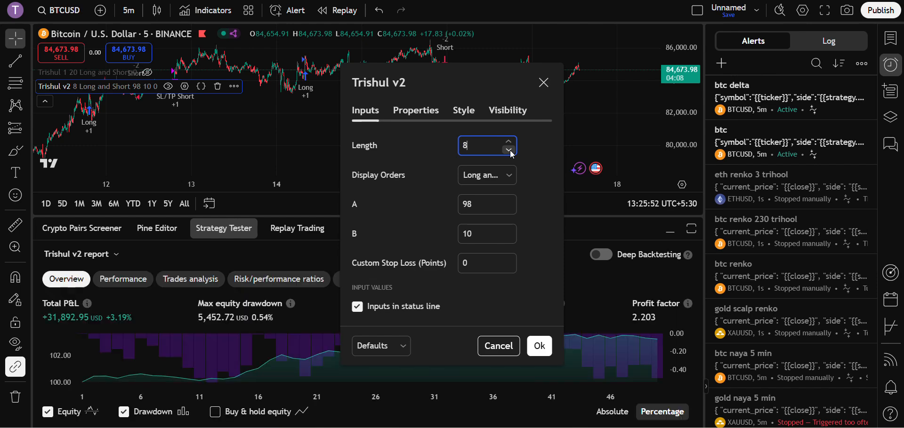
left_click(508, 151)
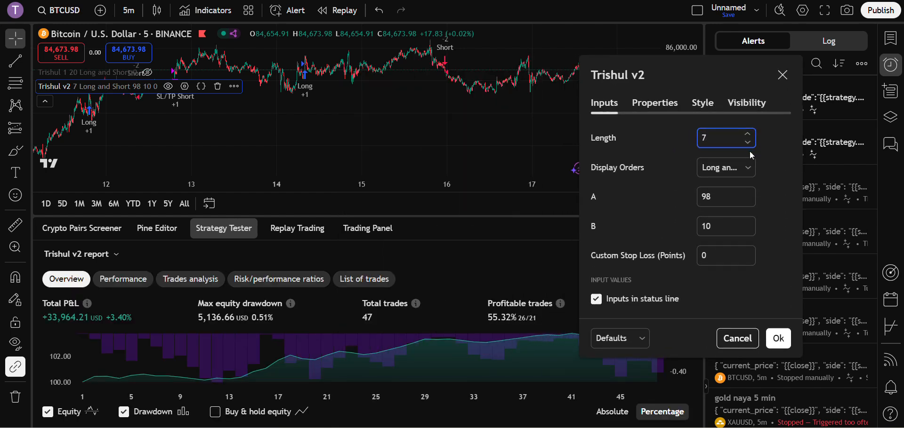
left_click(746, 144)
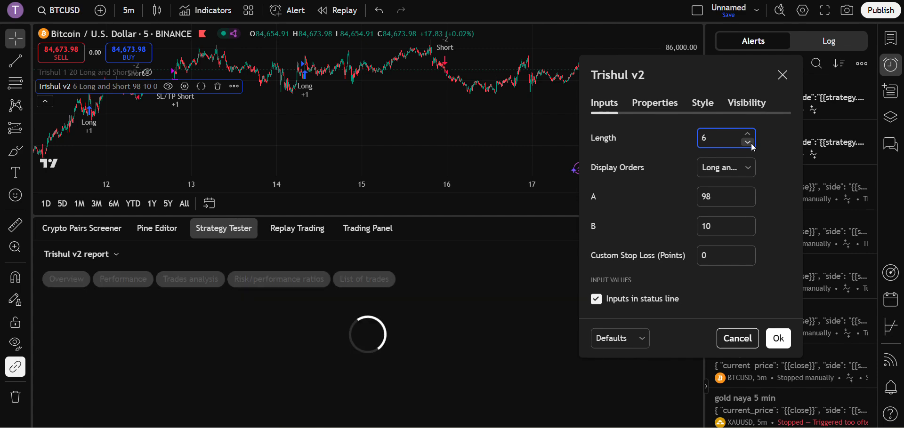
left_click(746, 133)
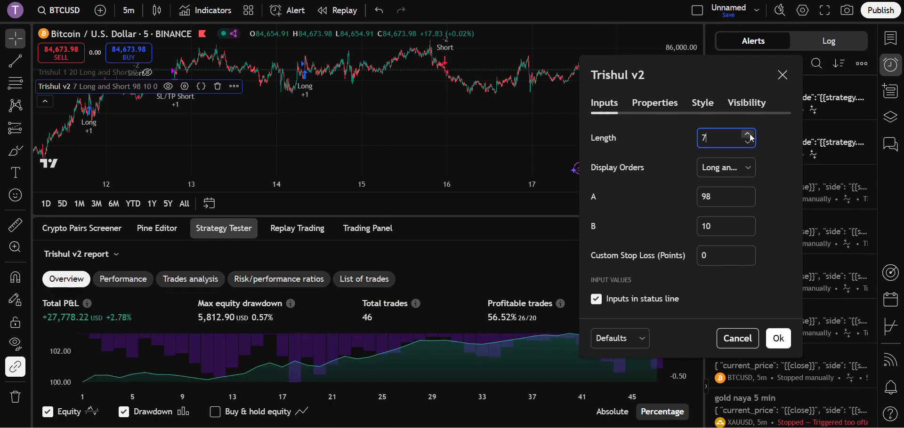
left_click(777, 338)
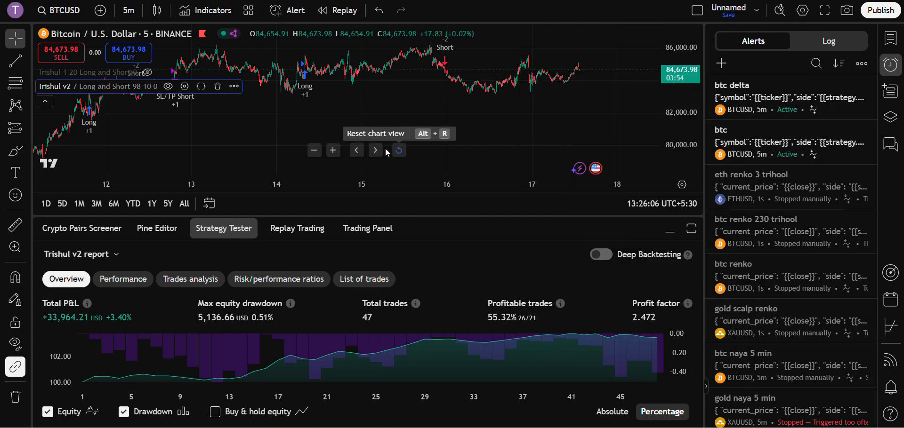
left_click(201, 86)
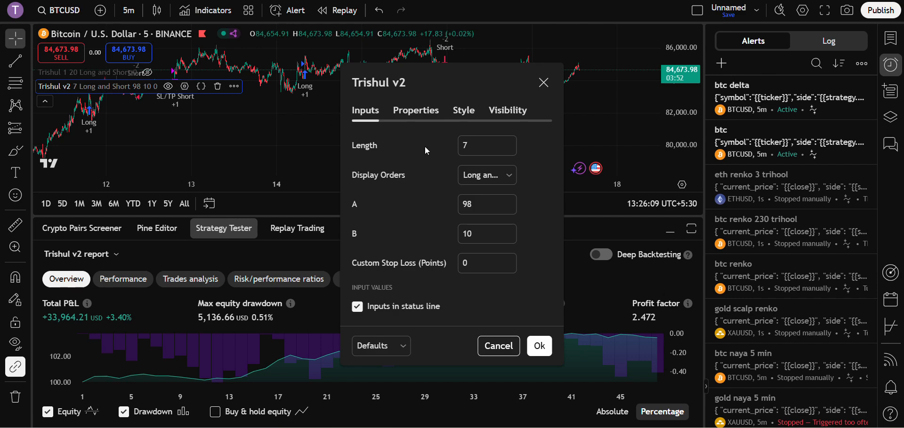
left_click(539, 346)
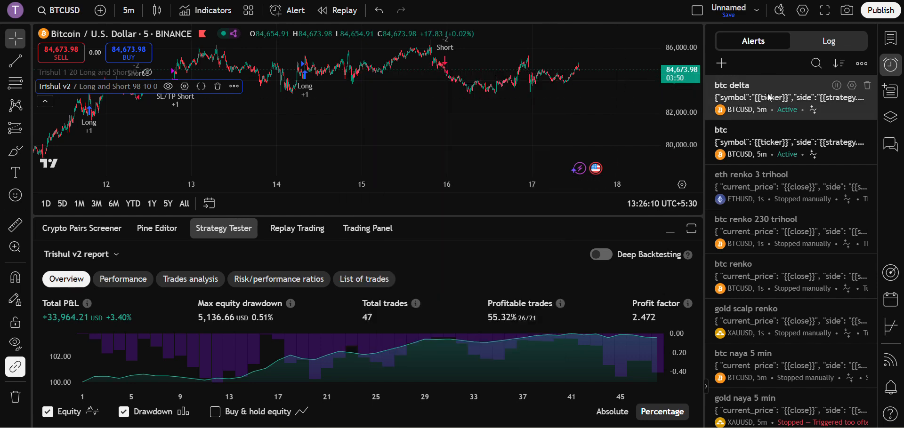